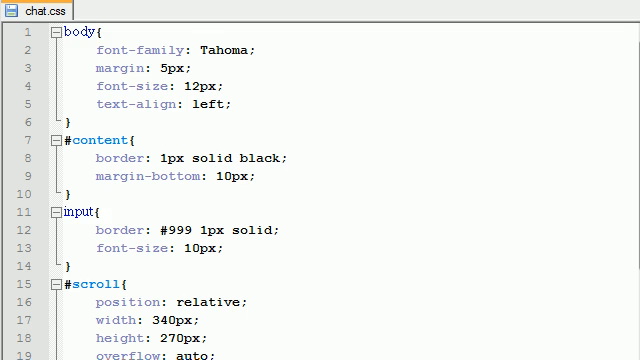
# Save a new empty file as index.html in the ChatTutorials folder beside chat.css
pyautogui.click(20, 8)
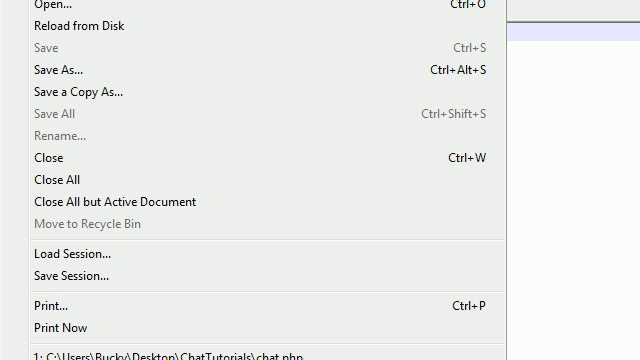
pyautogui.click(60, 70)
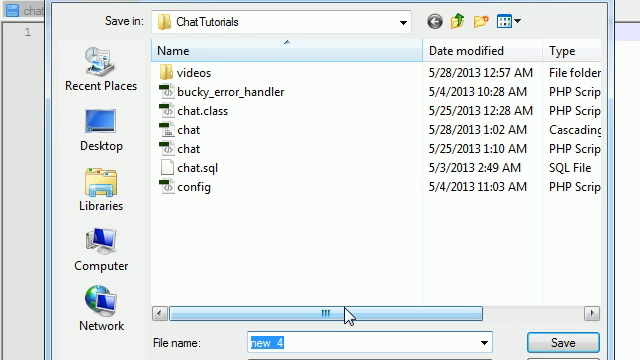
pyautogui.write('index.html')
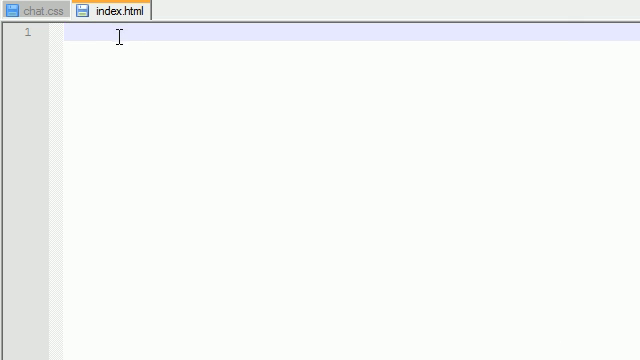
pyautogui.click(40, 12)
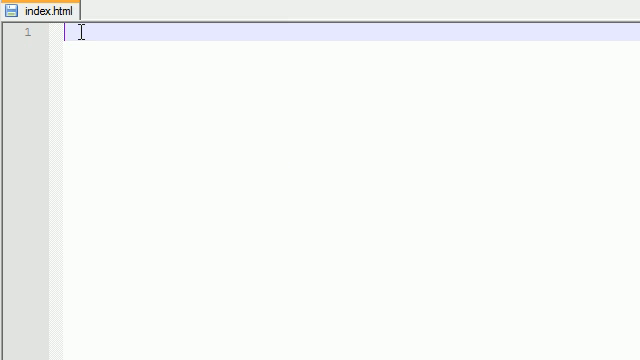
pyautogui.click(20, 4)
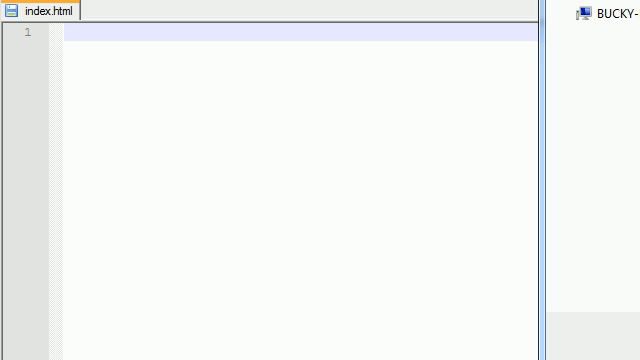
pyautogui.click(36, 10)
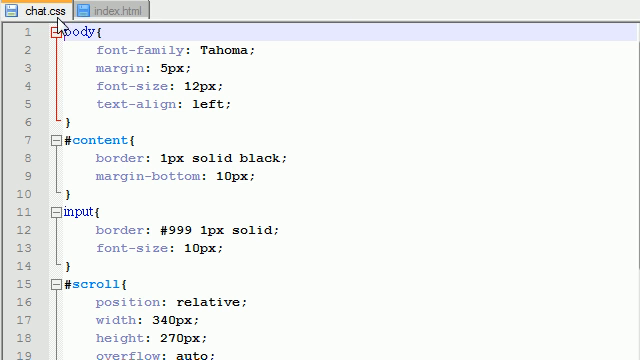
# Write <!DOCTYPE html> followed by an <html></html> element in index.html
pyautogui.click(116, 10)
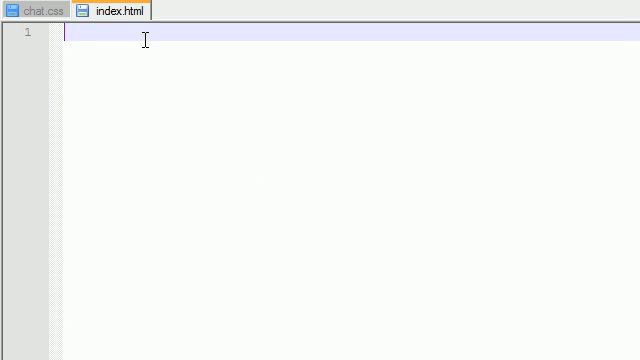
pyautogui.write('<!>')
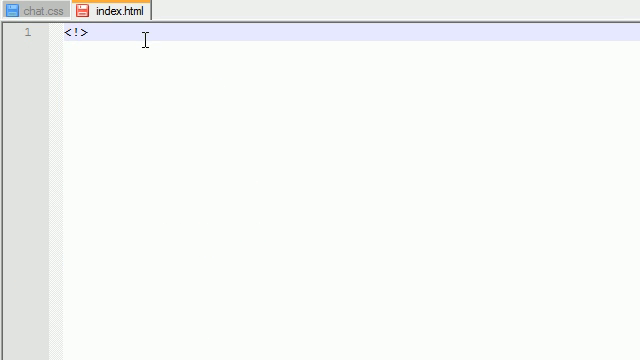
pyautogui.write('DOCTYPE html')
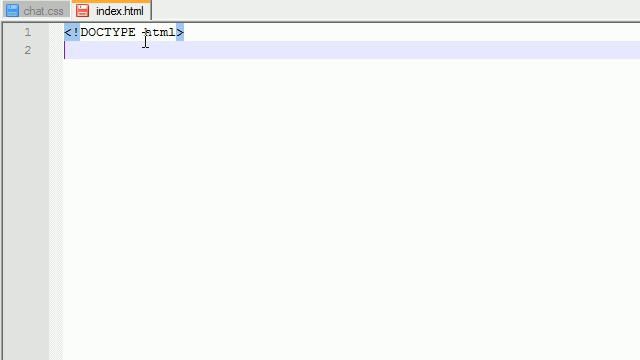
pyautogui.moveTo(492, 184)
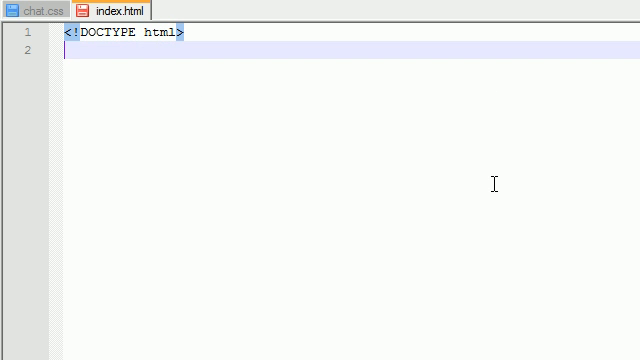
pyautogui.write('<htm,l>')
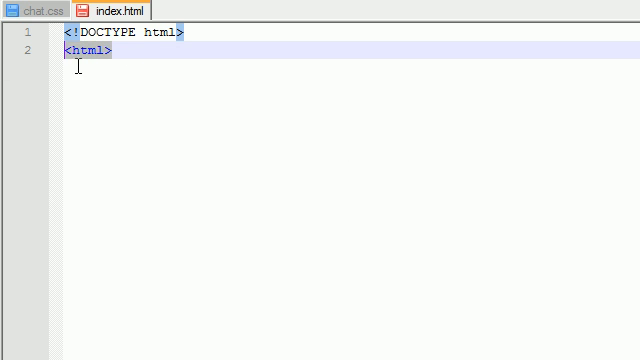
pyautogui.write('<html>')
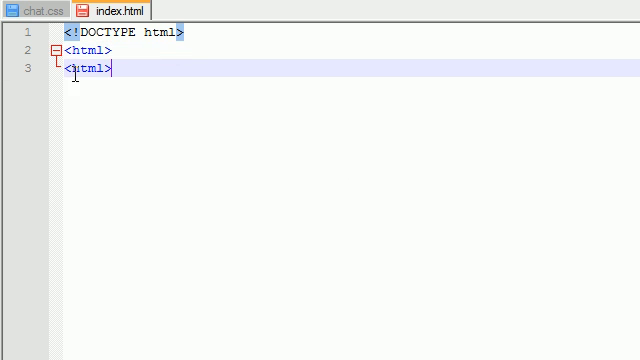
pyautogui.write('/')
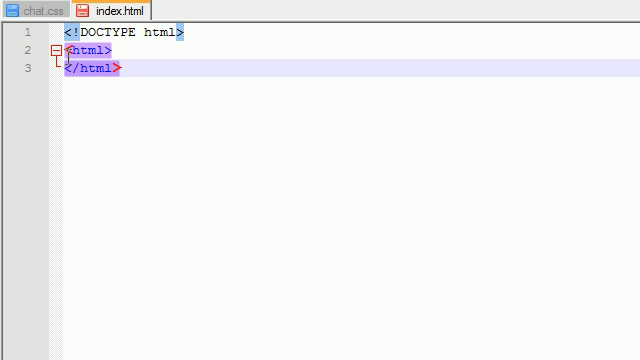
# Add empty <head></head> and <body></body> sections inside the html element
pyautogui.write('<>')
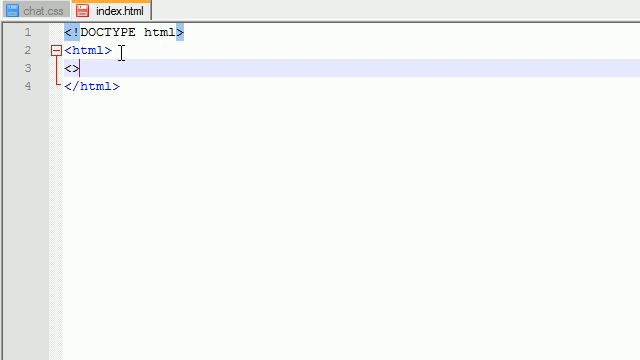
pyautogui.write('head')
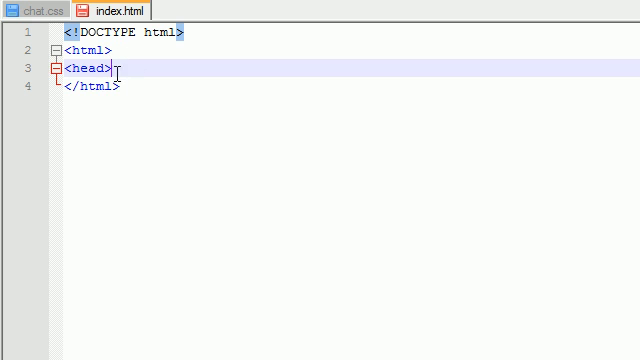
pyautogui.press('enter')
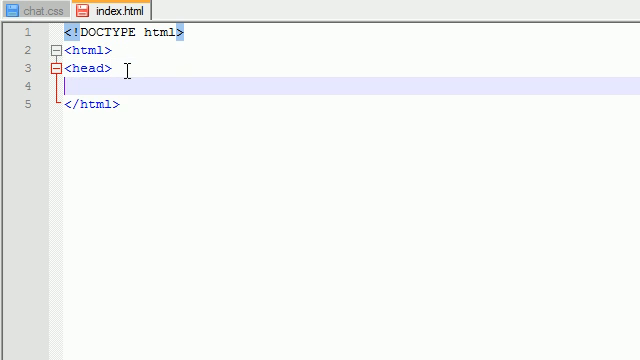
pyautogui.write('</head>')
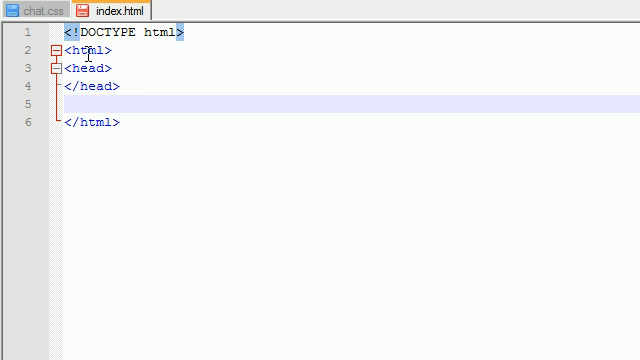
pyautogui.write('<>')
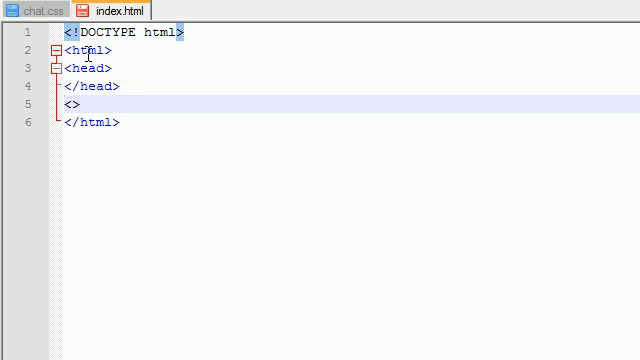
pyautogui.write('body')
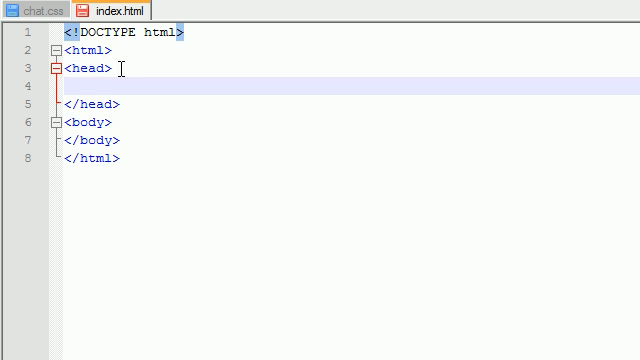
pyautogui.moveTo(24, 10)
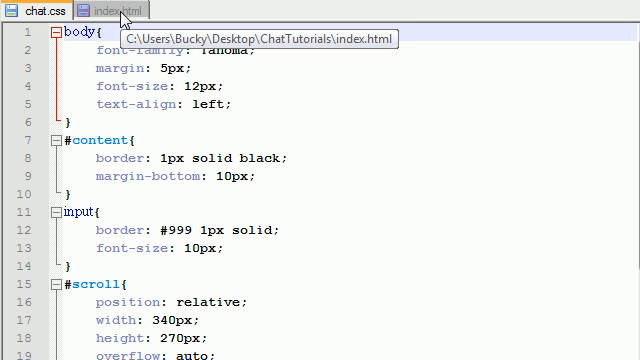
# In the head, link chat.css with rel="stylesheet" type="text/css" and a new line below
pyautogui.click(112, 8)
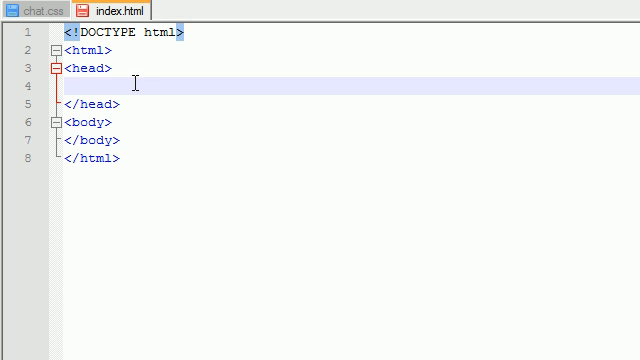
pyautogui.write('<>')
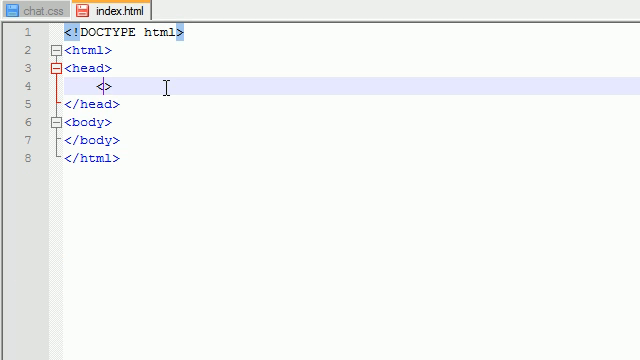
pyautogui.write('link')
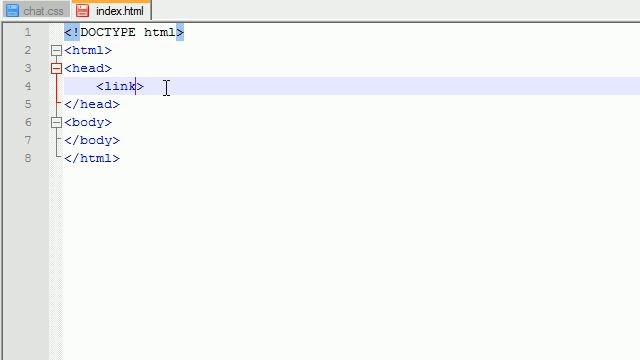
pyautogui.write('href=')
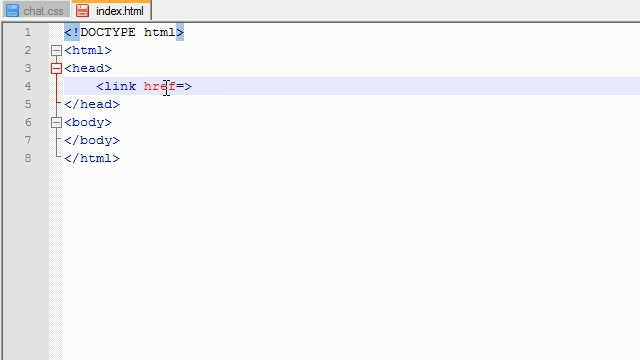
pyautogui.write('"cha"')
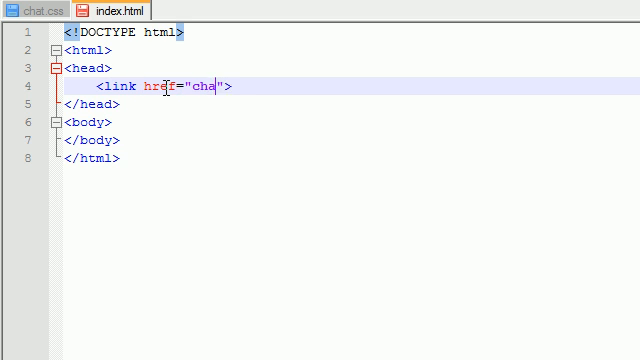
pyautogui.write('t.css')
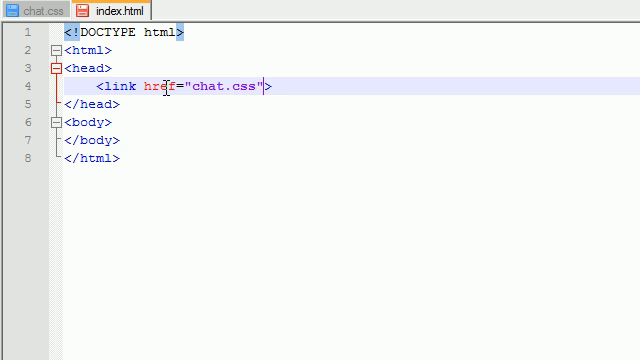
pyautogui.write('rel=')
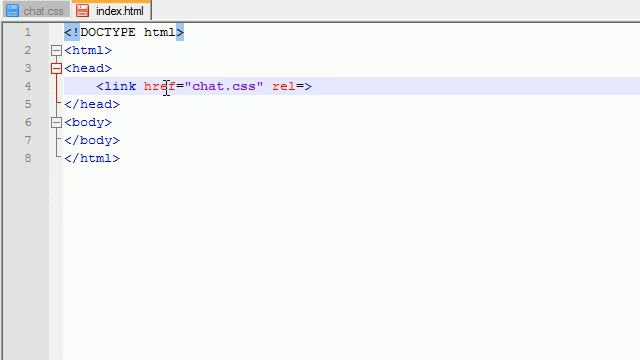
pyautogui.write('stylesheet"')
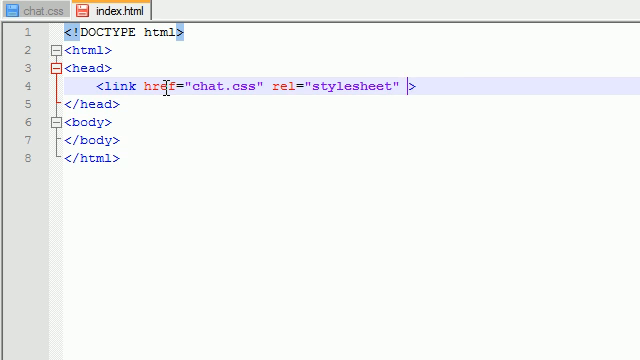
pyautogui.write('stype>')
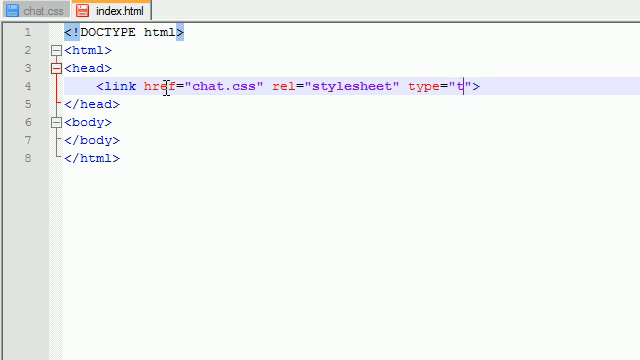
pyautogui.write('ext/css')
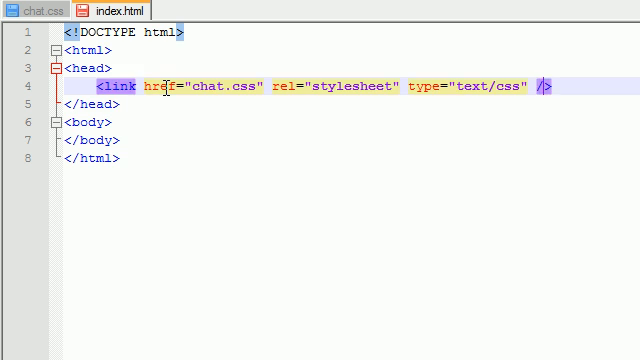
pyautogui.press('enter')
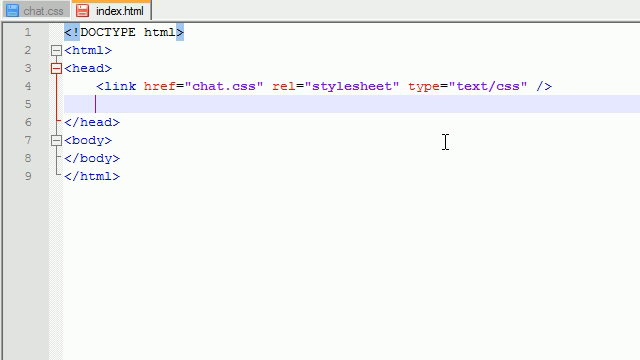
pyautogui.moveTo(404, 140)
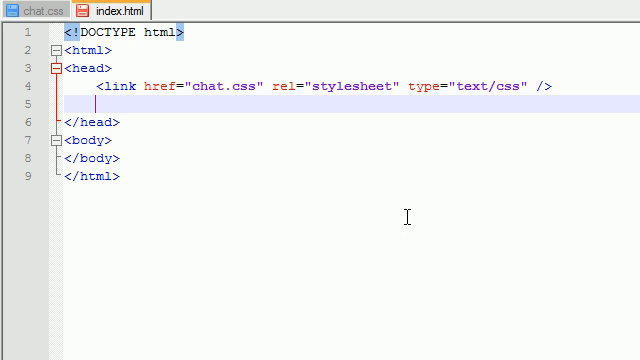
# Add <script type="text/javascript" src="chat.js"></script> to the head
pyautogui.write('<>')
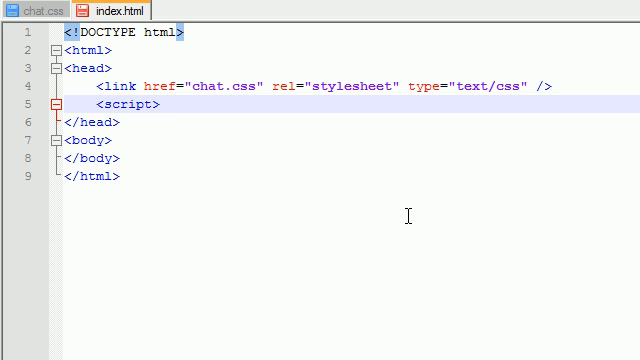
pyautogui.write('type')
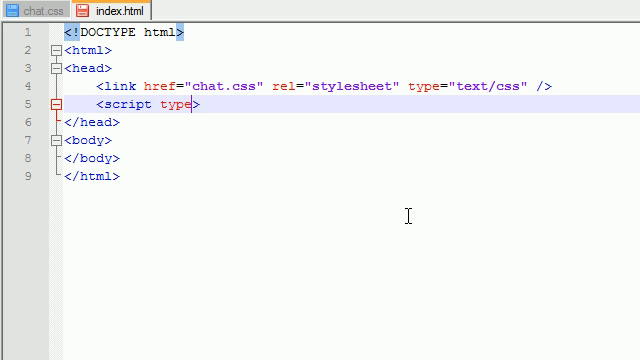
pyautogui.write('="text"')
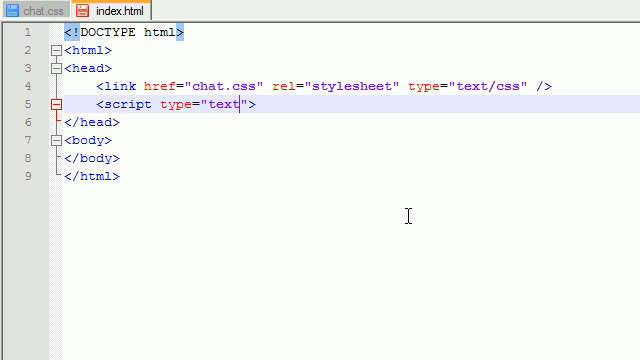
pyautogui.write('/javascript')
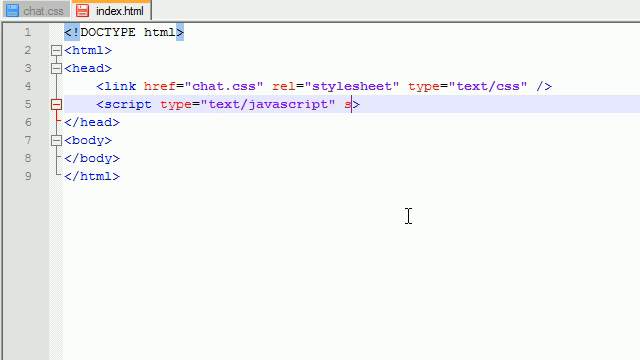
pyautogui.write('rc=""')
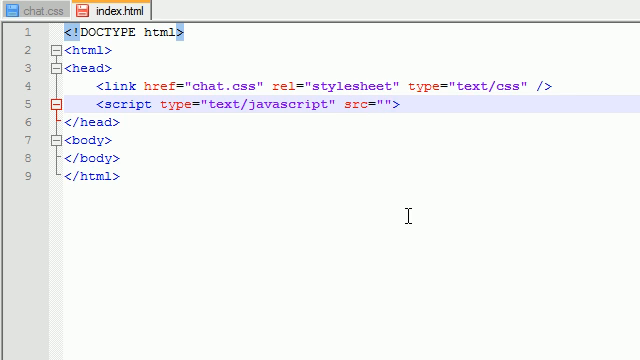
pyautogui.write('chat.')
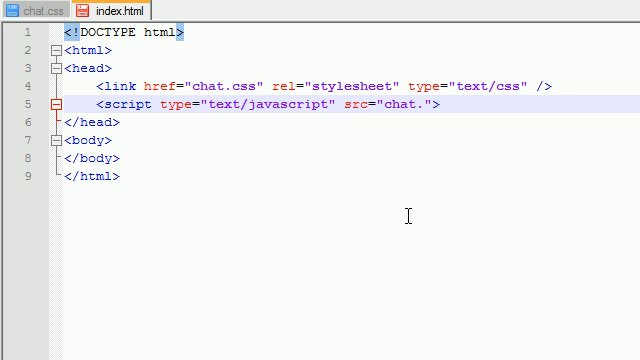
pyautogui.write('js')
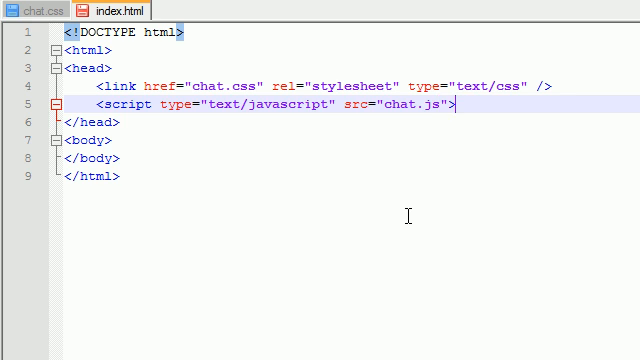
pyautogui.write('<>')
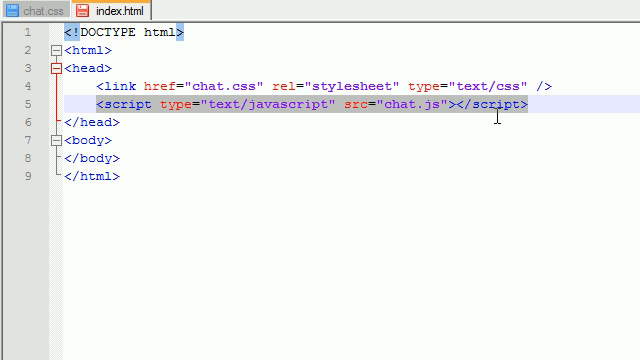
pyautogui.moveTo(156, 144)
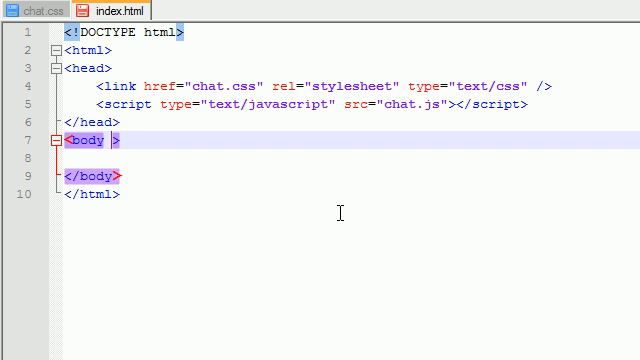
# Give the body tag onload="init();" with a blank line inside the body
pyautogui.write('onload')
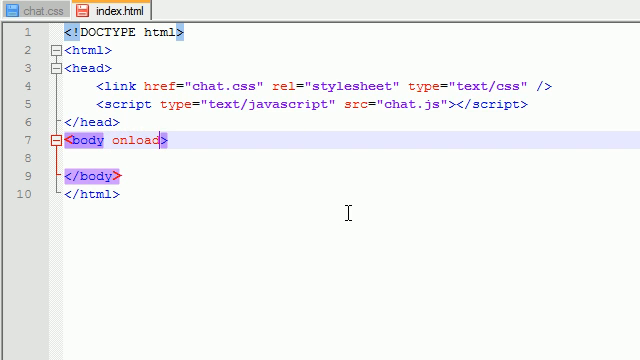
pyautogui.write('=')
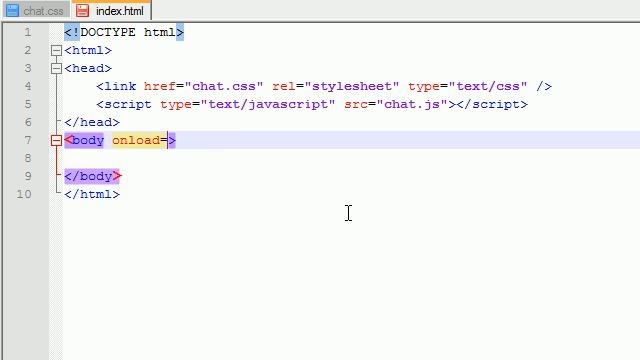
pyautogui.write('"init"')
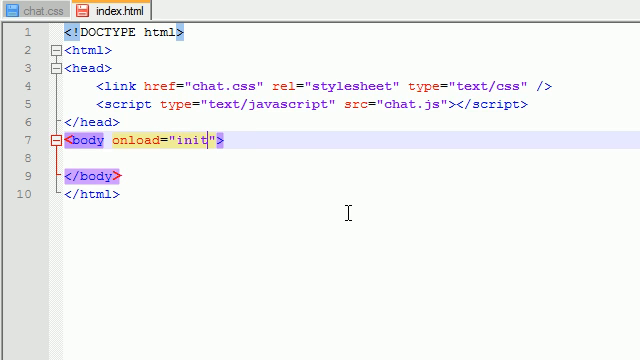
pyautogui.write('();')
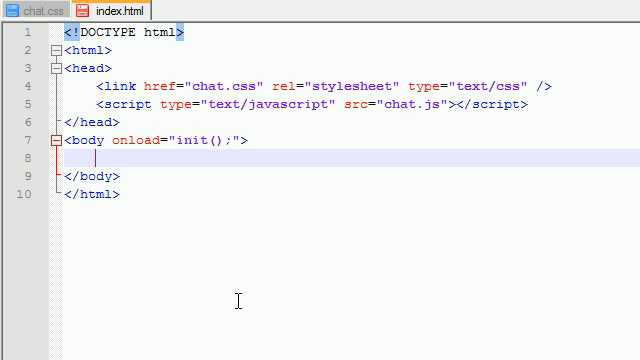
pyautogui.write('<>')
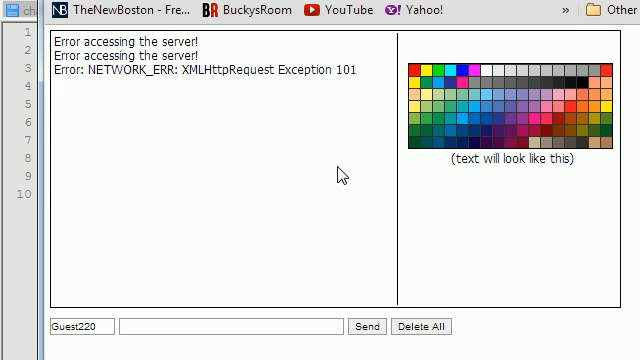
pyautogui.moveTo(410, 188)
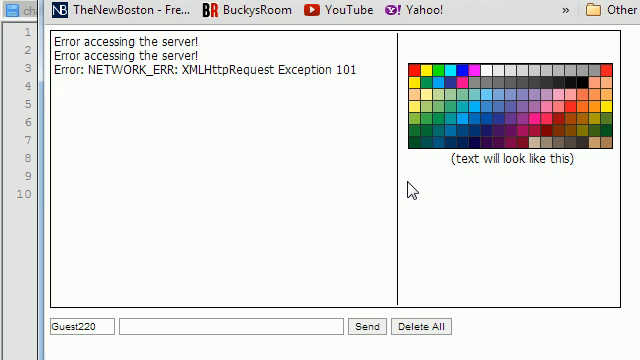
pyautogui.moveTo(196, 88)
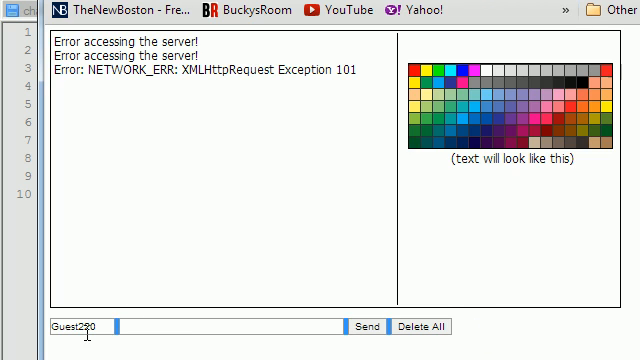
# Focus the chat message field on the Chrome chat page showing server errors
pyautogui.click(230, 326)
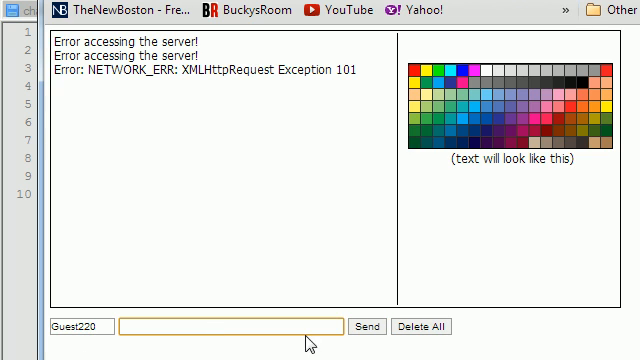
pyautogui.moveTo(334, 208)
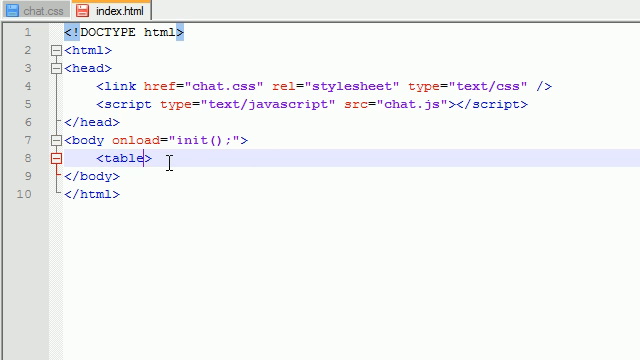
# Add a <table id="content"> in the body, checking the #content rule in chat.css
pyautogui.press('enter')
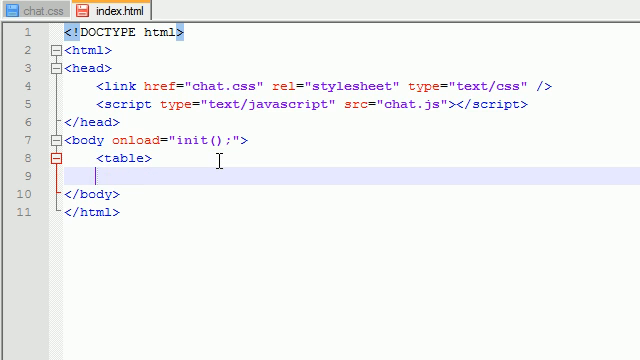
pyautogui.write('<table>')
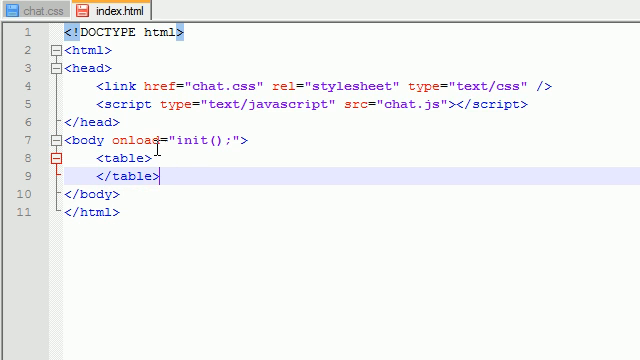
pyautogui.click(32, 10)
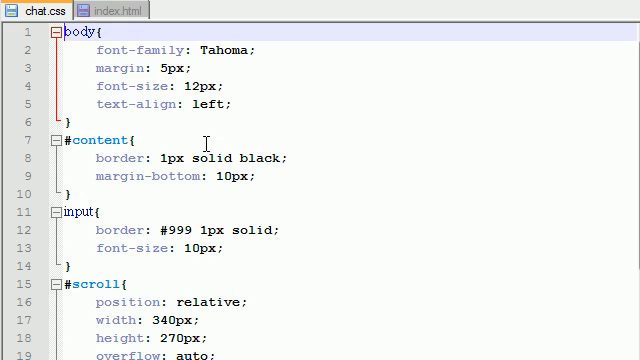
pyautogui.rightClick(90, 140)
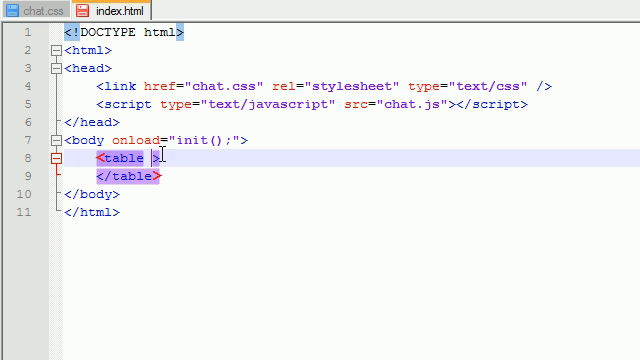
pyautogui.write('id="content')
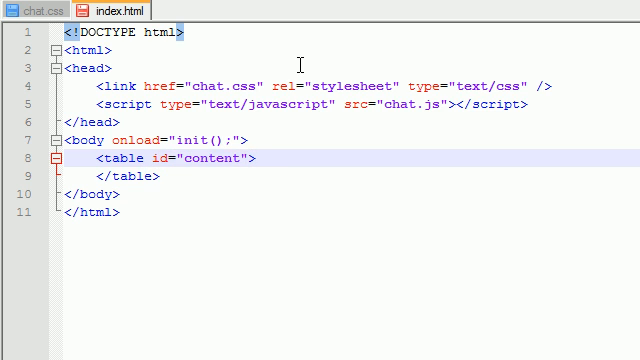
pyautogui.click(30, 10)
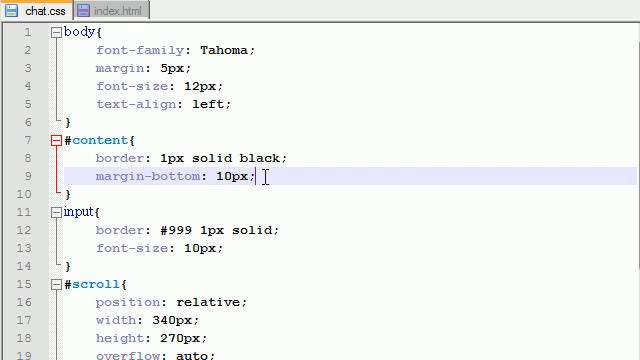
pyautogui.doubleClick(164, 176)
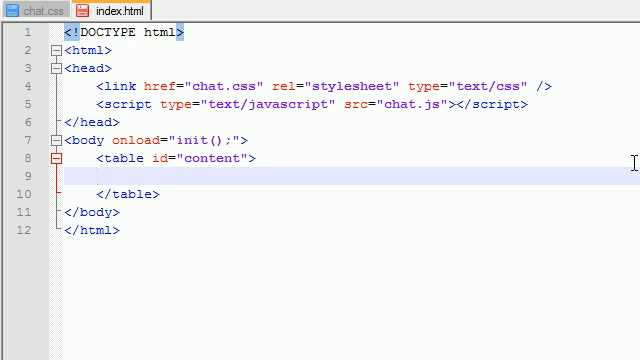
# Add one <tr> row holding two empty <td> cells inside the content table
pyautogui.write('<tr>')
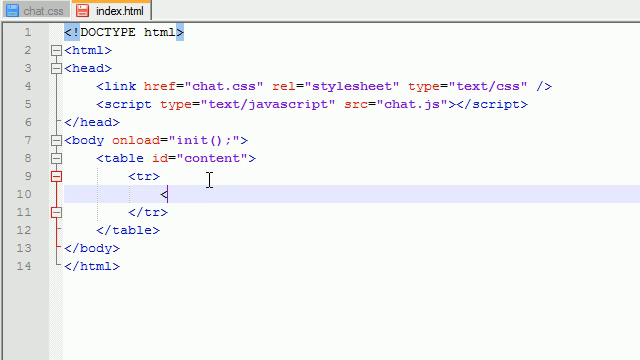
pyautogui.write('td>')
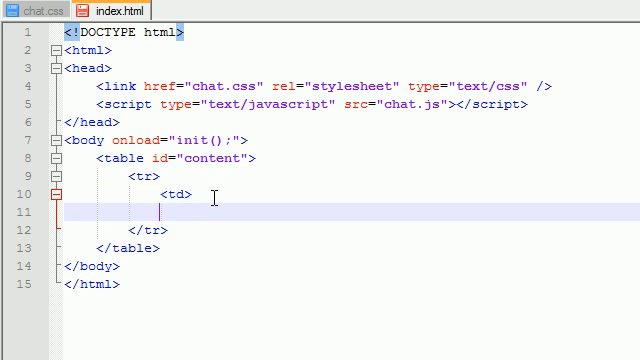
pyautogui.rightClick(196, 196)
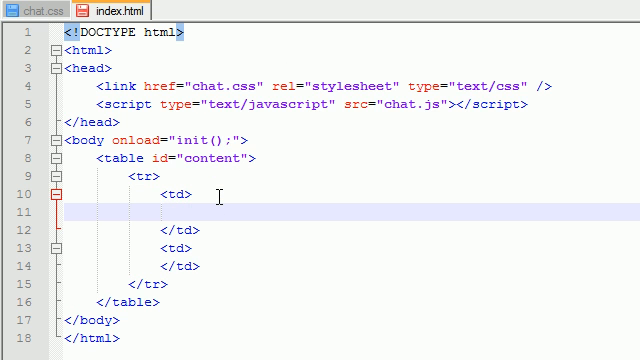
# Put <div id="scroll"></div> in the first cell and move to the second cell
pyautogui.write('<div>')
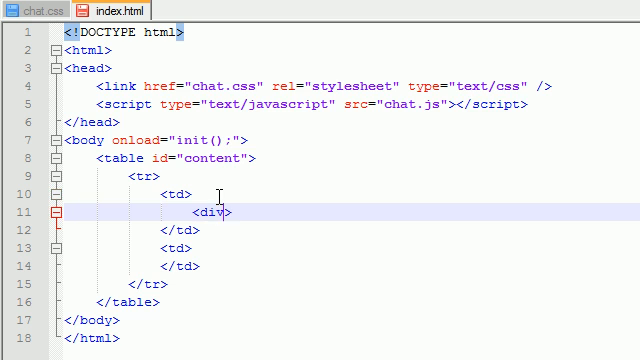
pyautogui.click(36, 10)
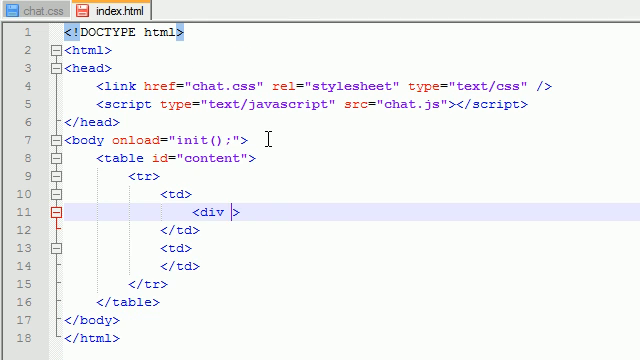
pyautogui.write('id="scroll"')
pyautogui.write('</div>')
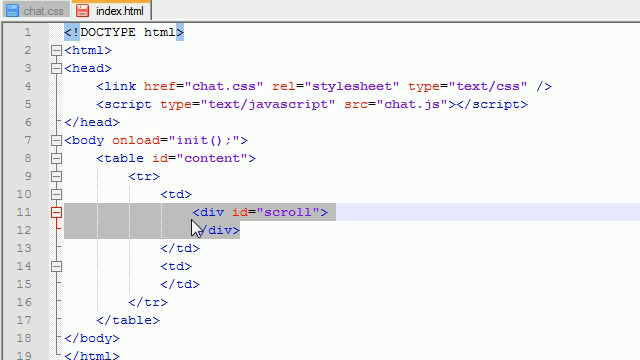
pyautogui.moveTo(204, 232)
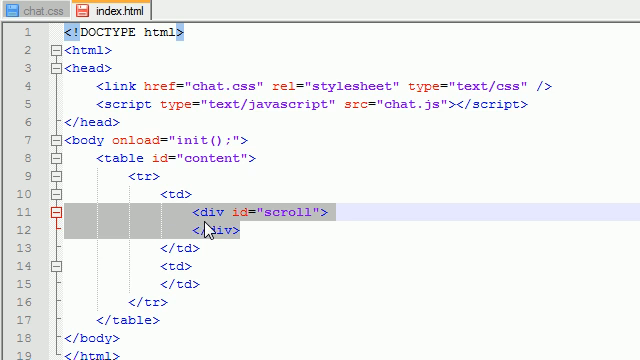
pyautogui.click(256, 232)
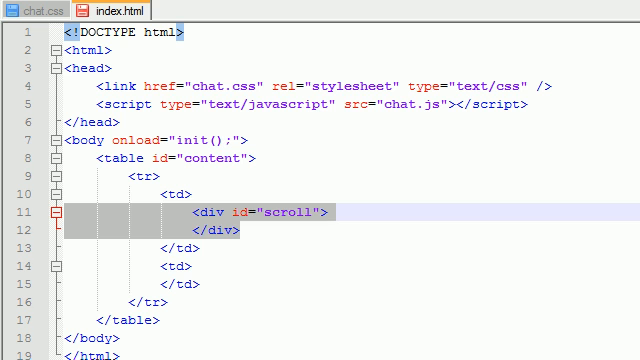
pyautogui.click(276, 234)
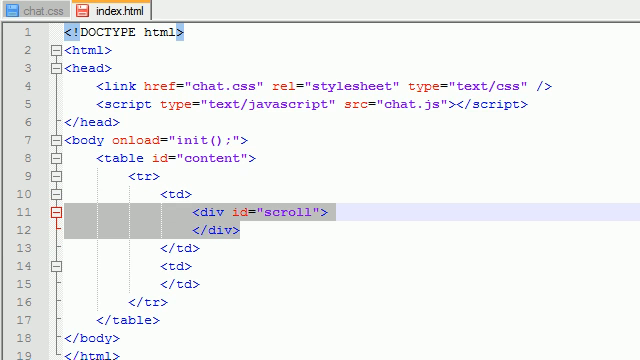
pyautogui.click(248, 232)
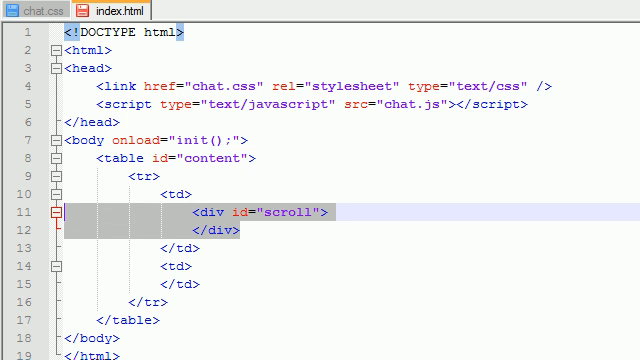
pyautogui.moveTo(380, 308)
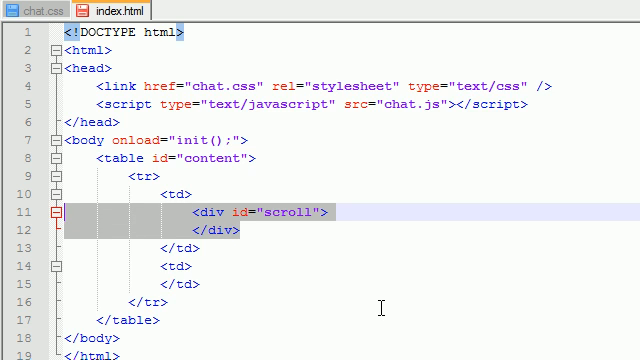
pyautogui.moveTo(232, 228)
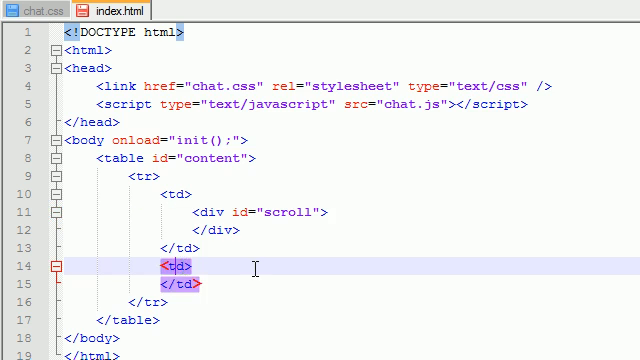
pyautogui.click(184, 268)
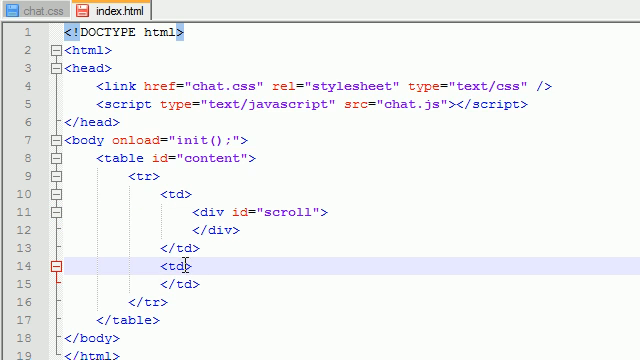